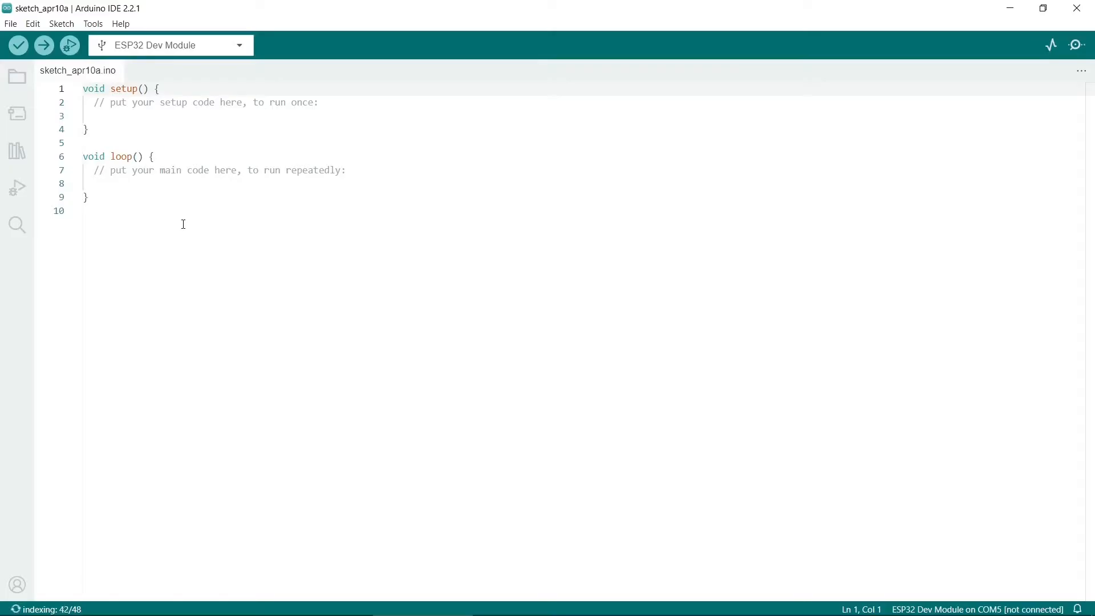
# - Filter the Library Manager for "animated gif" to confirm AnimatedGIF 2.1.0 is installed
pyautogui.click(93, 24)
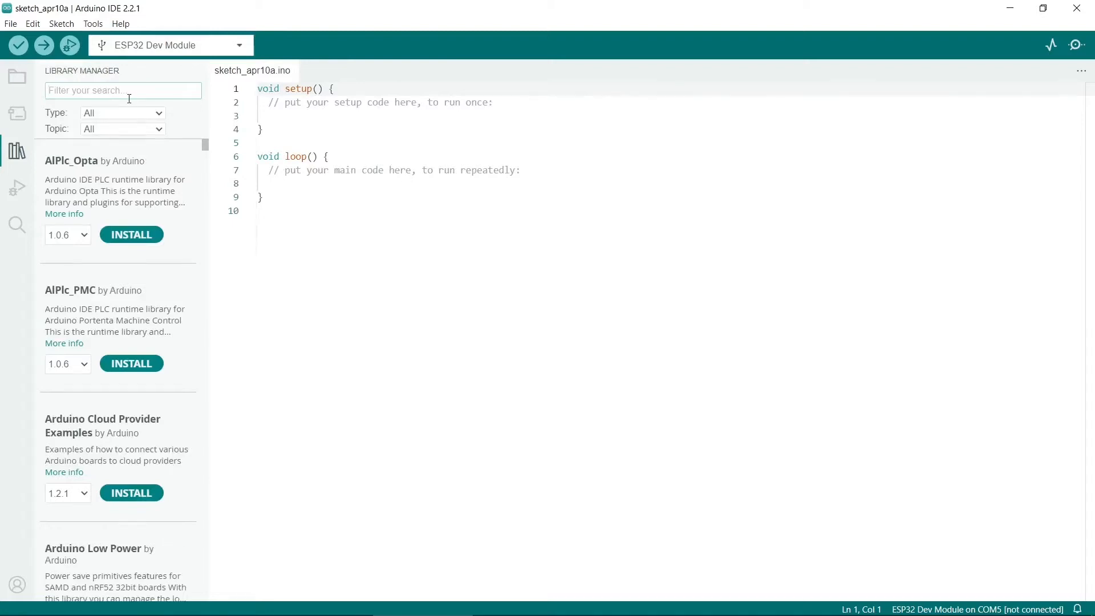
pyautogui.write('animated gif')
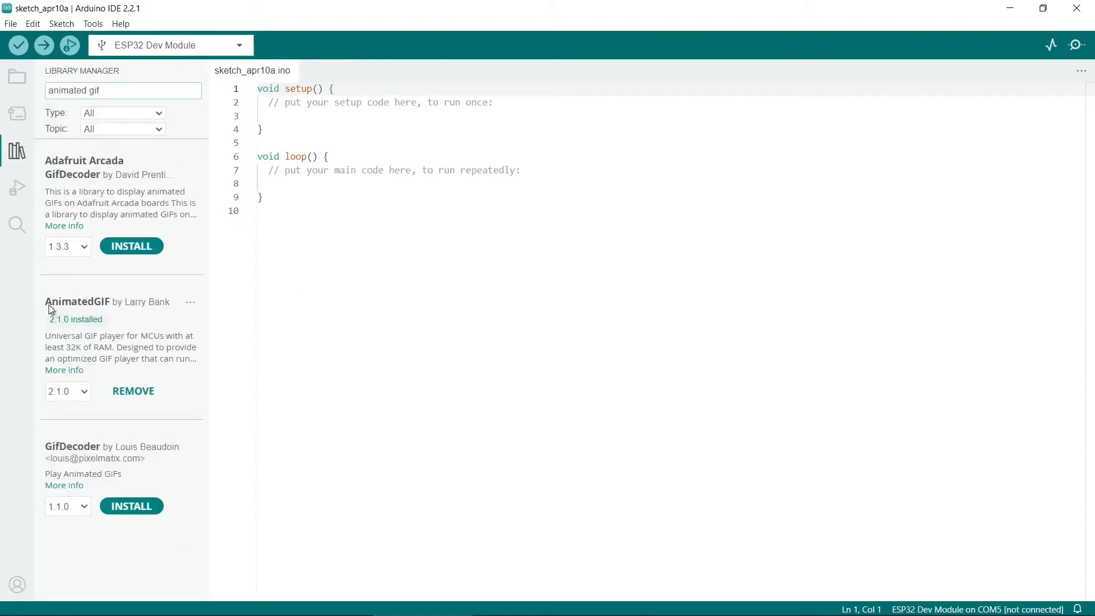
pyautogui.moveTo(167, 326)
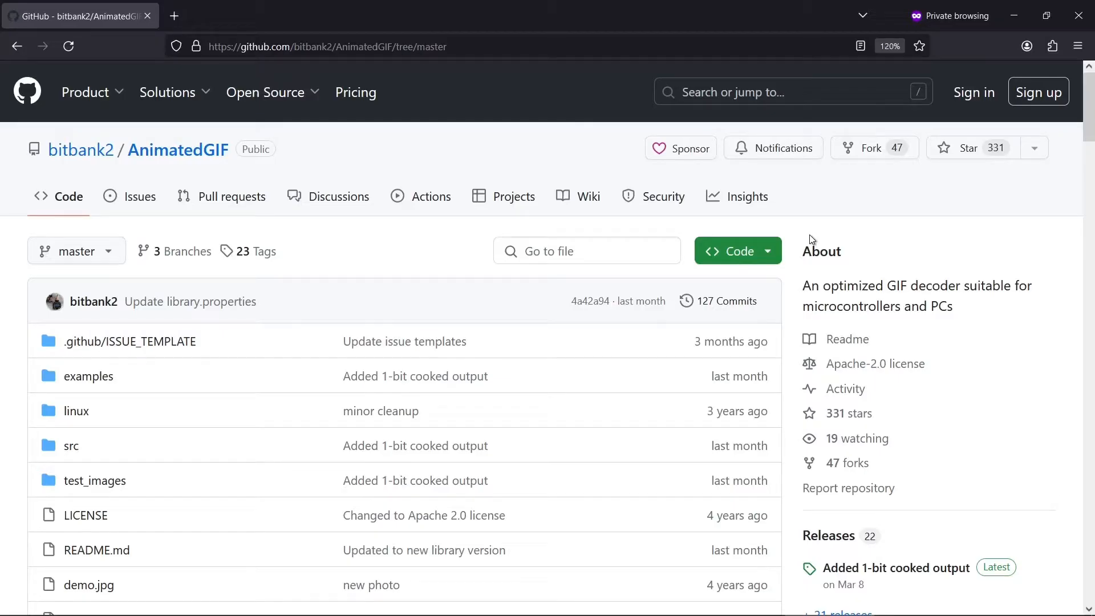
pyautogui.moveTo(825, 237)
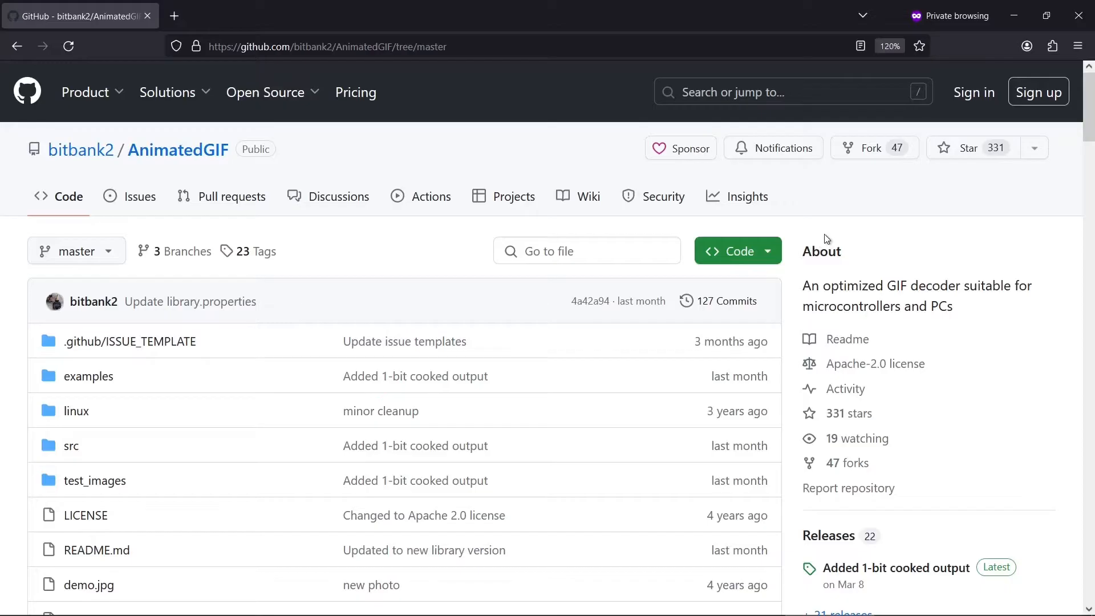
# - Review the AnimatedGIF repository's file list on its GitHub Code page
pyautogui.click(737, 250)
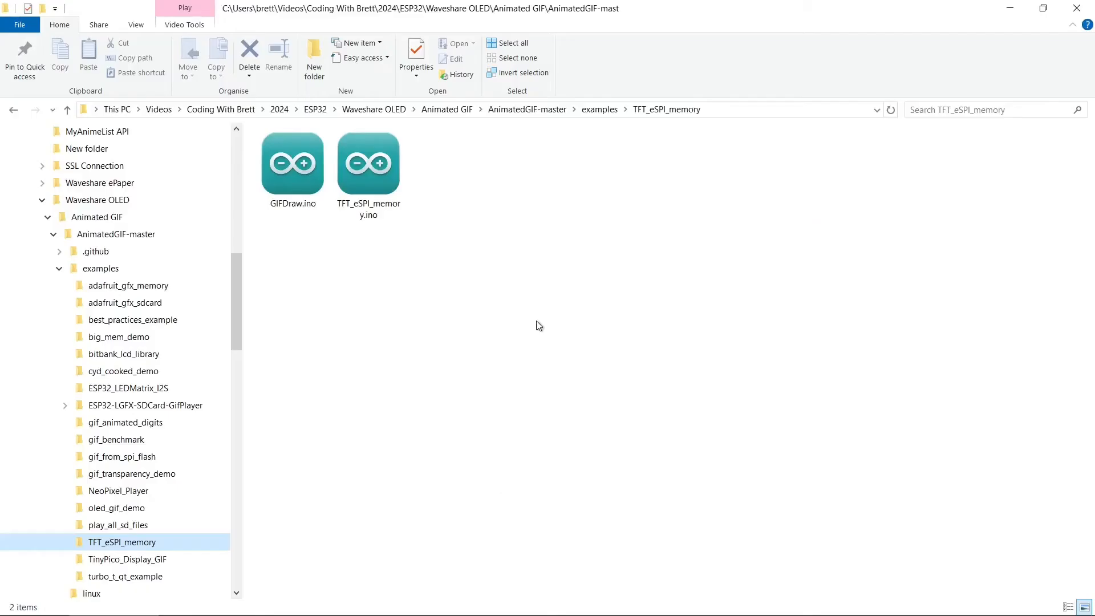
pyautogui.moveTo(159, 369)
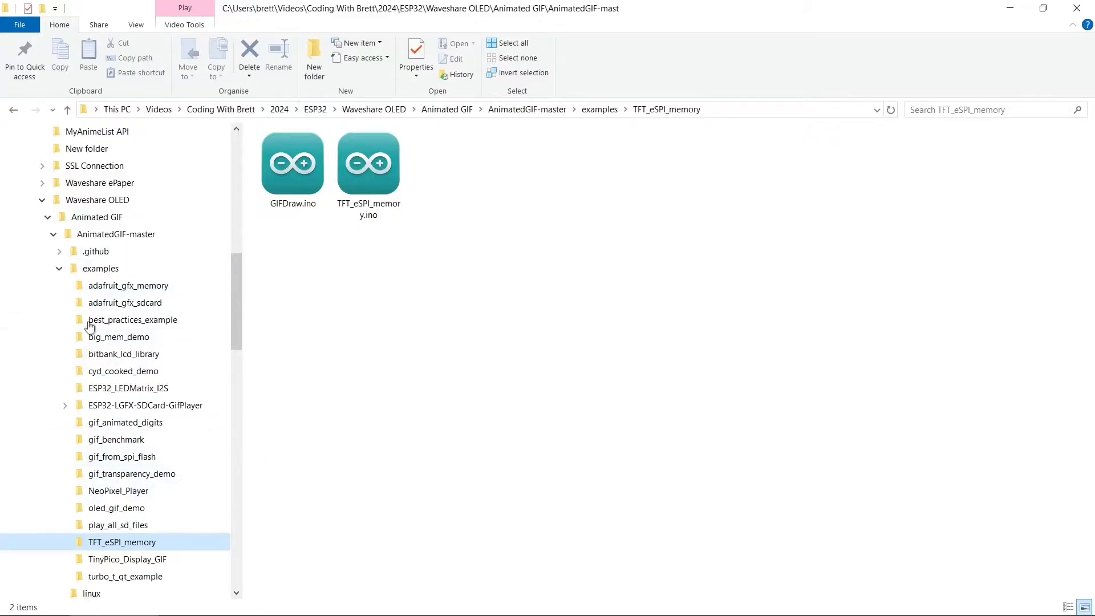
pyautogui.moveTo(383, 331)
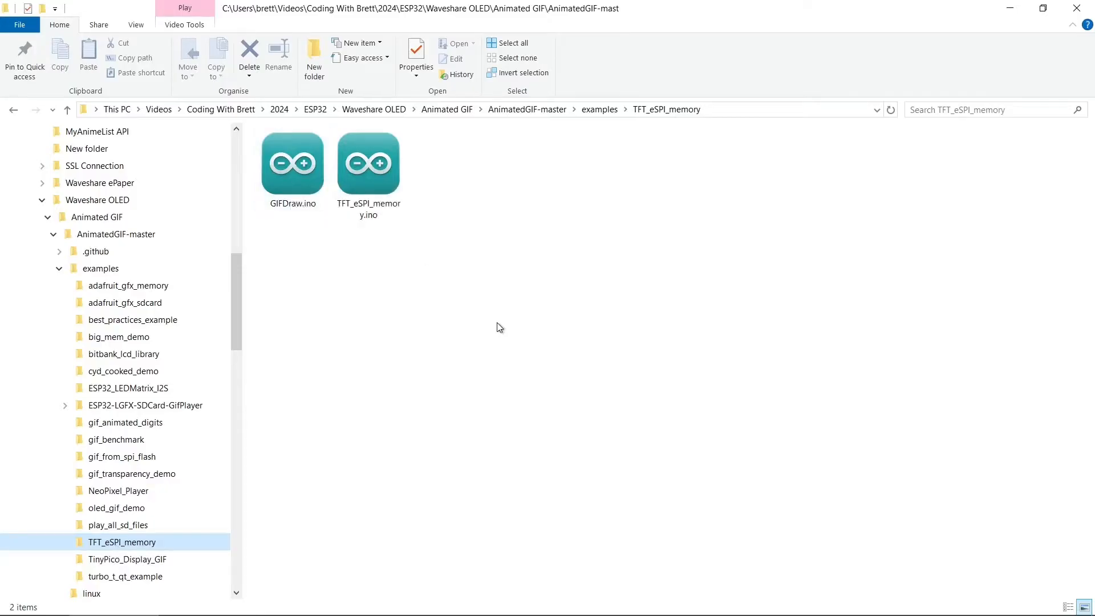
# - Load the TFT_eSPI_memory.ino example sketch from the AnimatedGIF examples folder
pyautogui.doubleClick(367, 164)
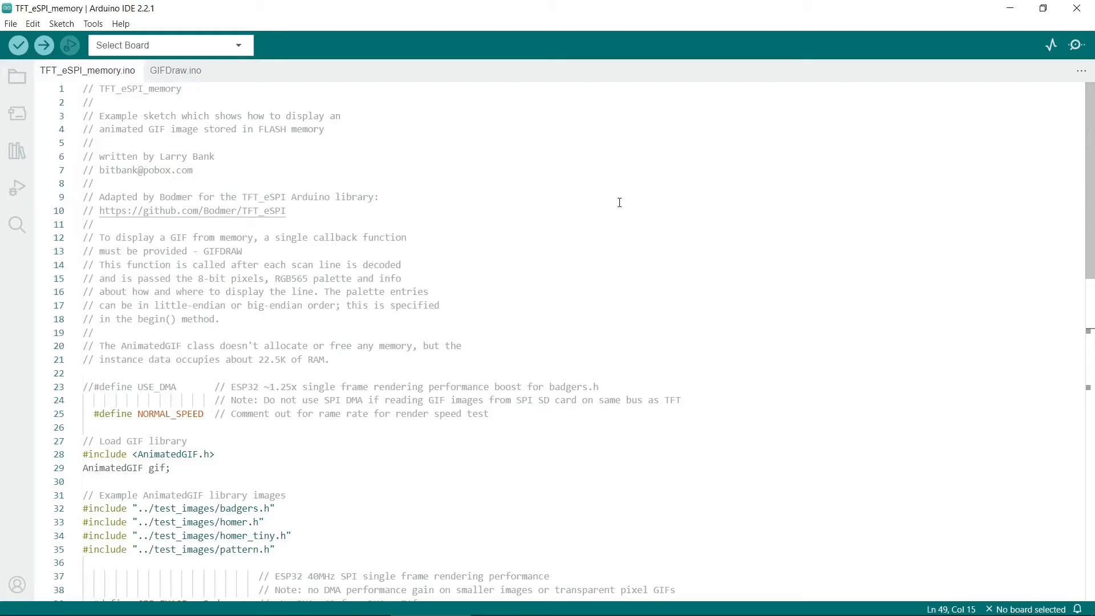
pyautogui.moveTo(244, 210)
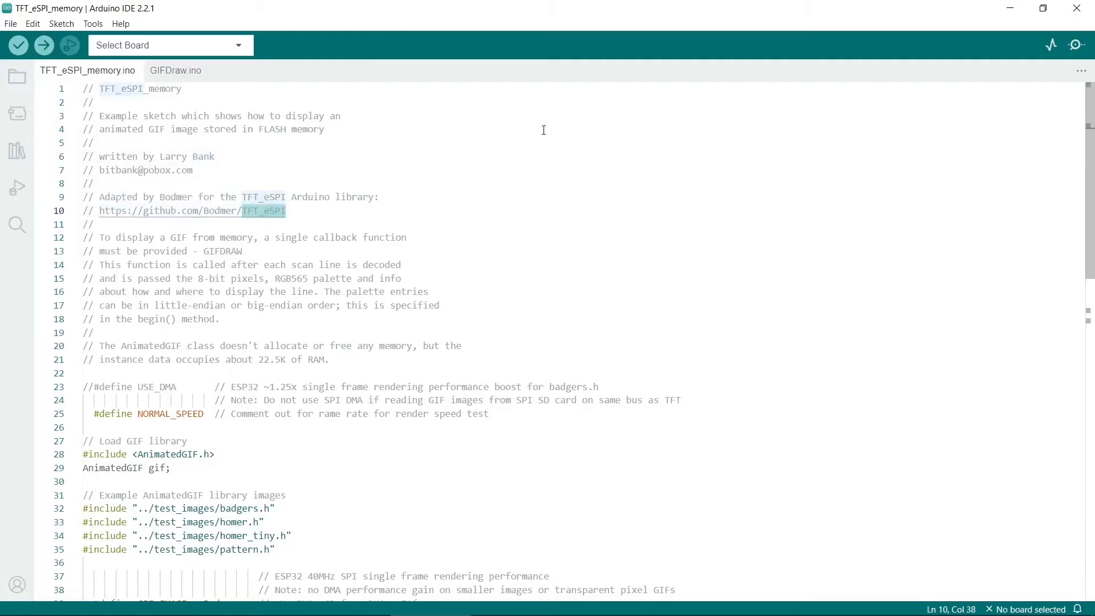
pyautogui.moveTo(473, 137)
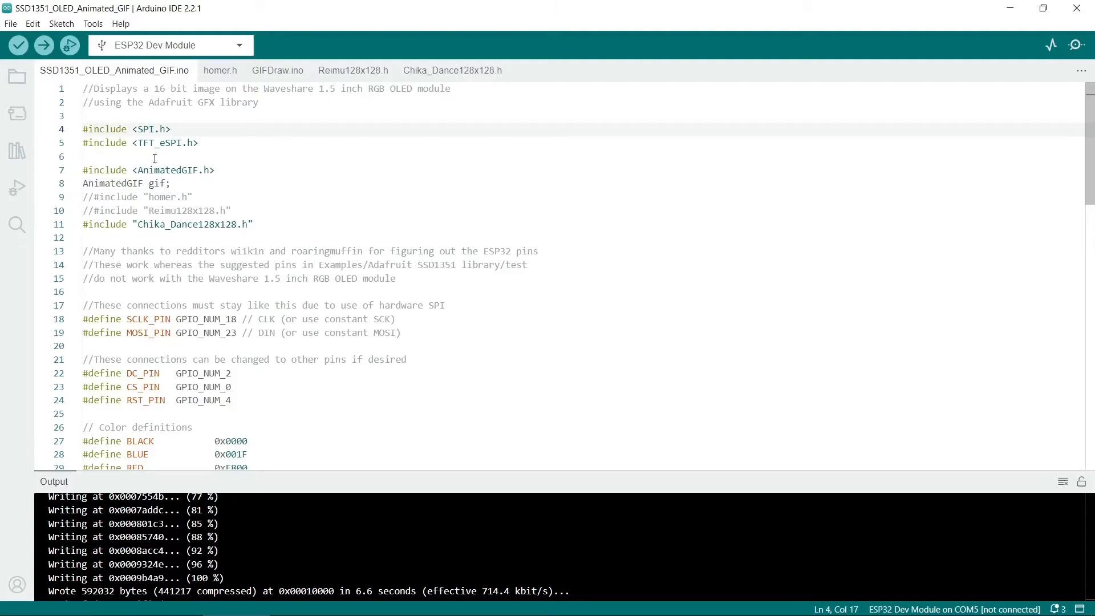
# - Review the TFT_eSPI include, the commented homer.h include and the pin defines below
pyautogui.doubleClick(162, 143)
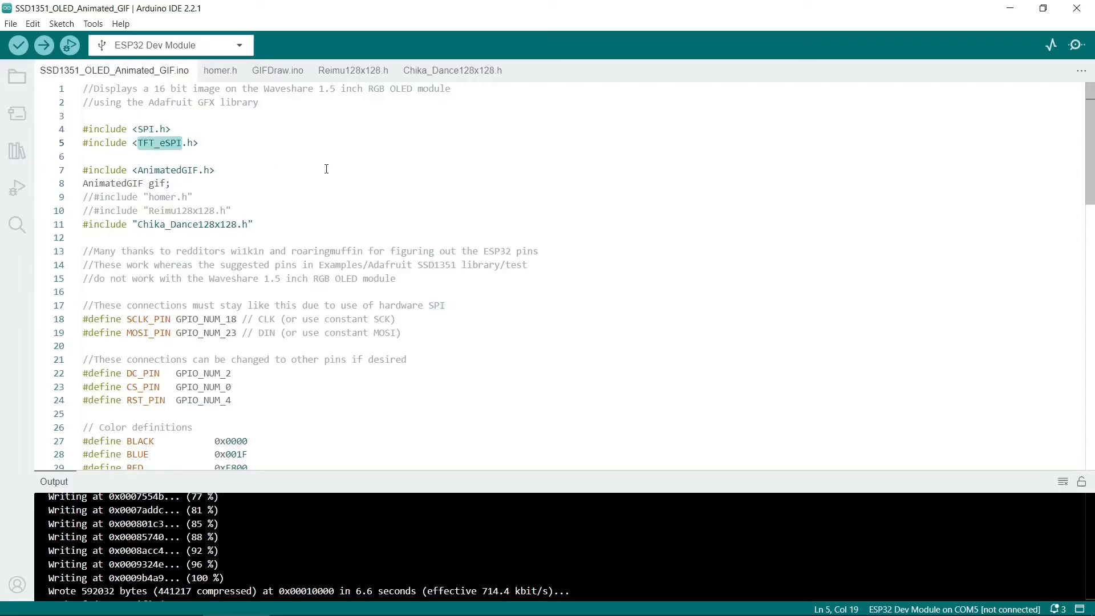
pyautogui.moveTo(275, 172)
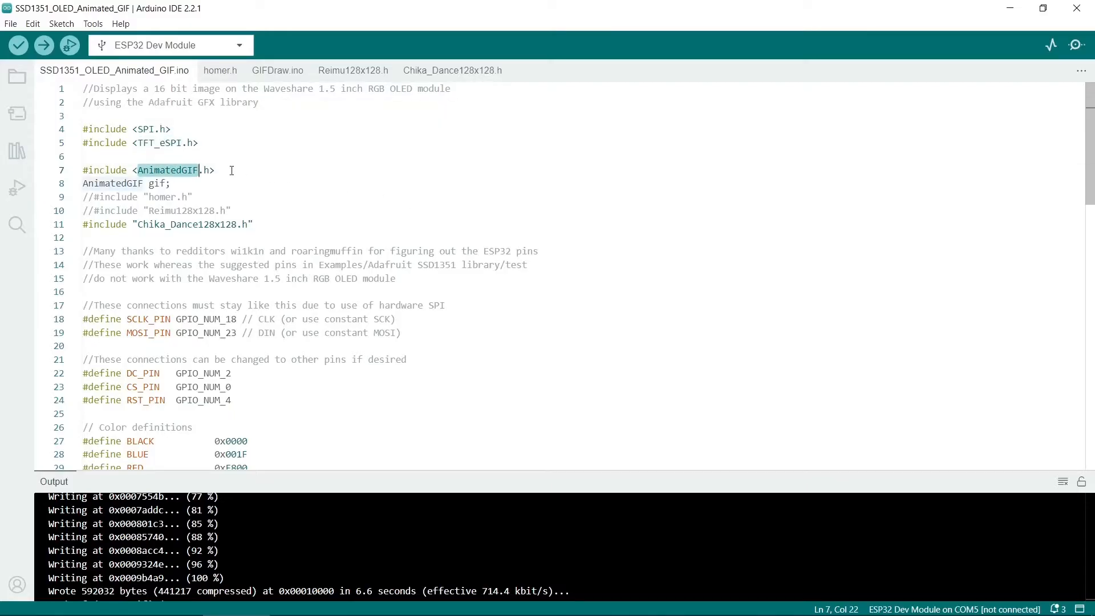
pyautogui.click(194, 196)
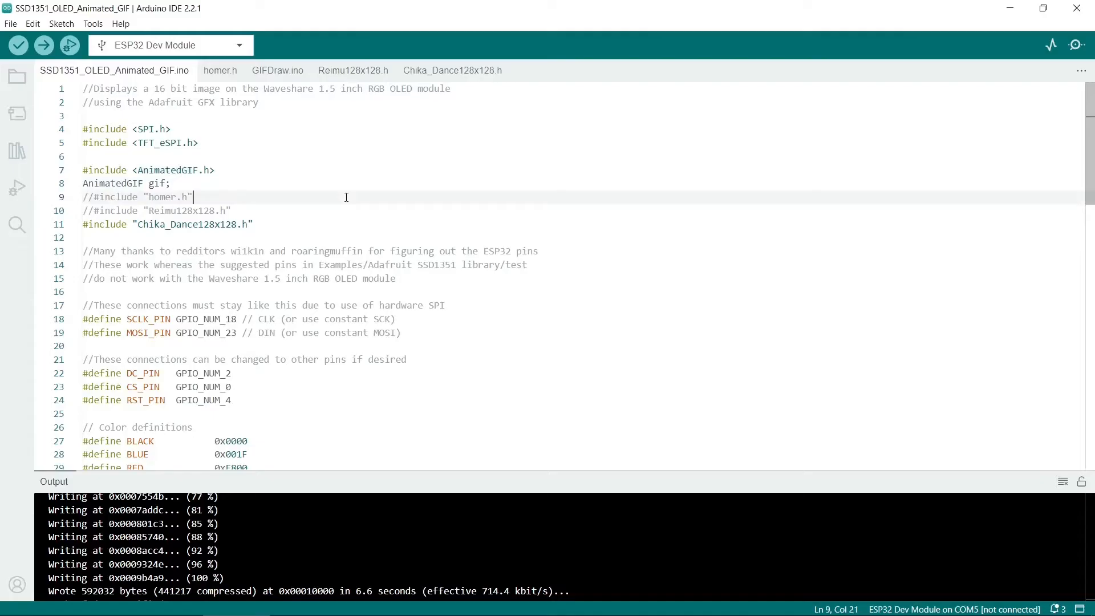
pyautogui.moveTo(291, 178)
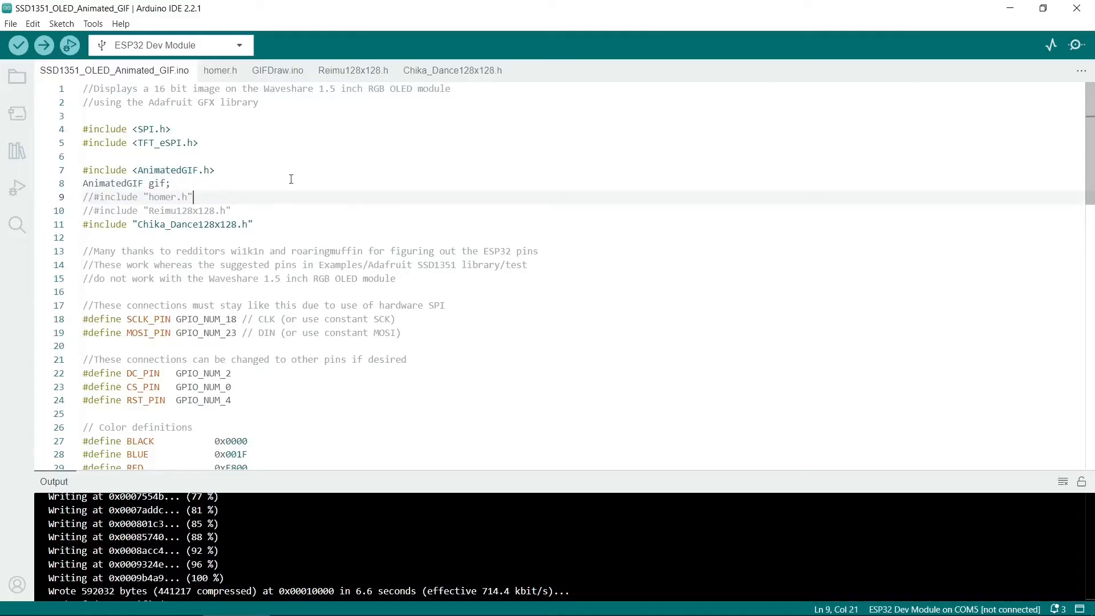
pyautogui.moveTo(261, 206)
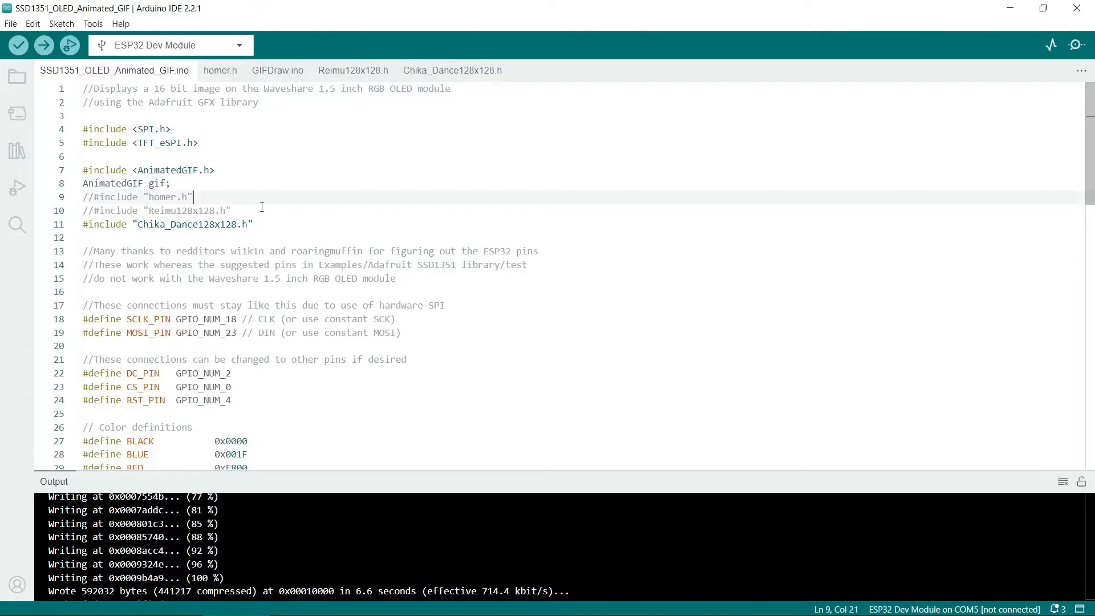
pyautogui.moveTo(309, 217)
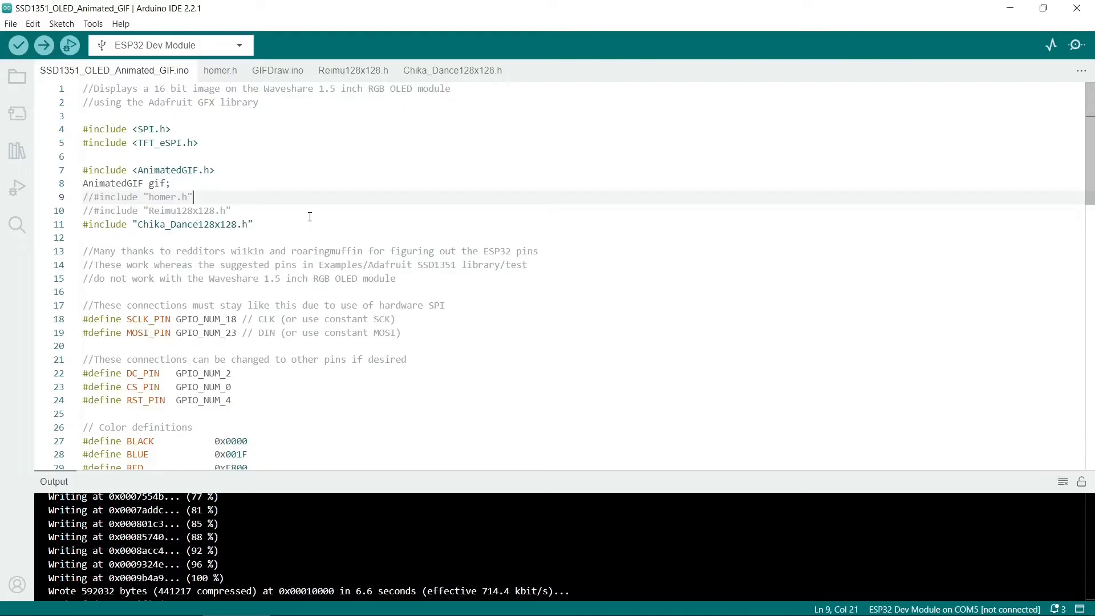
pyautogui.scroll(-3)
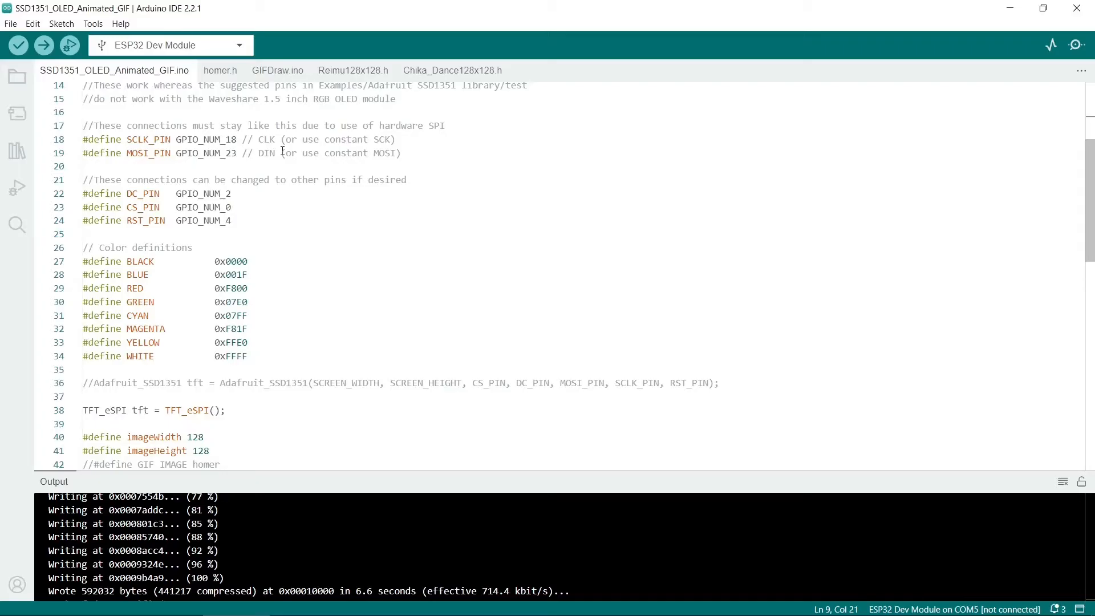
# - Delete the commented Adafruit_SSD1351 tft constructor line and check the USE_DMA define
pyautogui.scroll(-3)
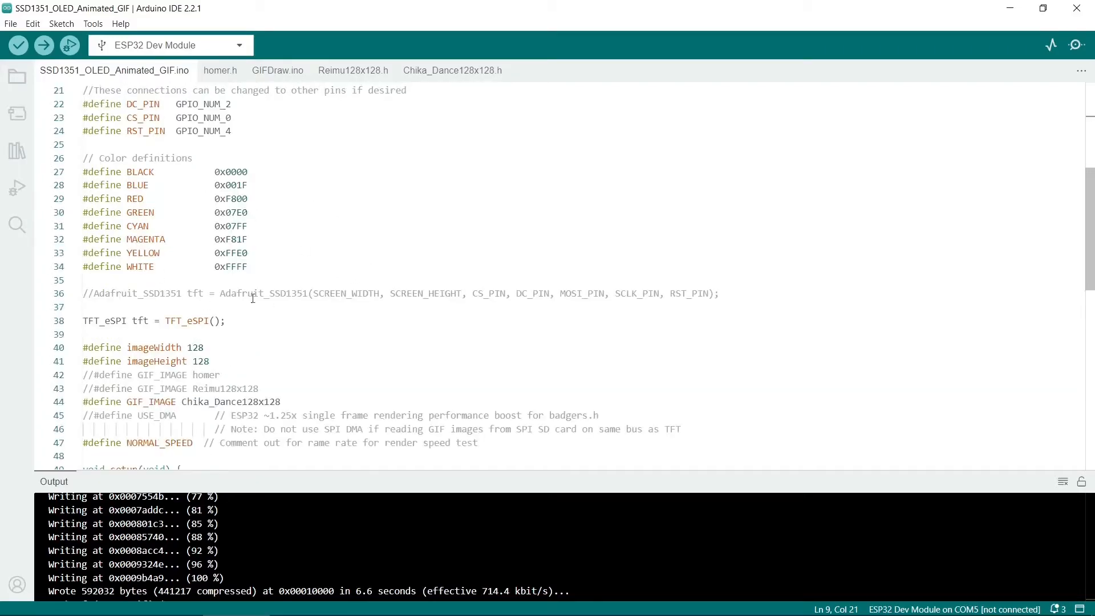
pyautogui.moveTo(254, 191)
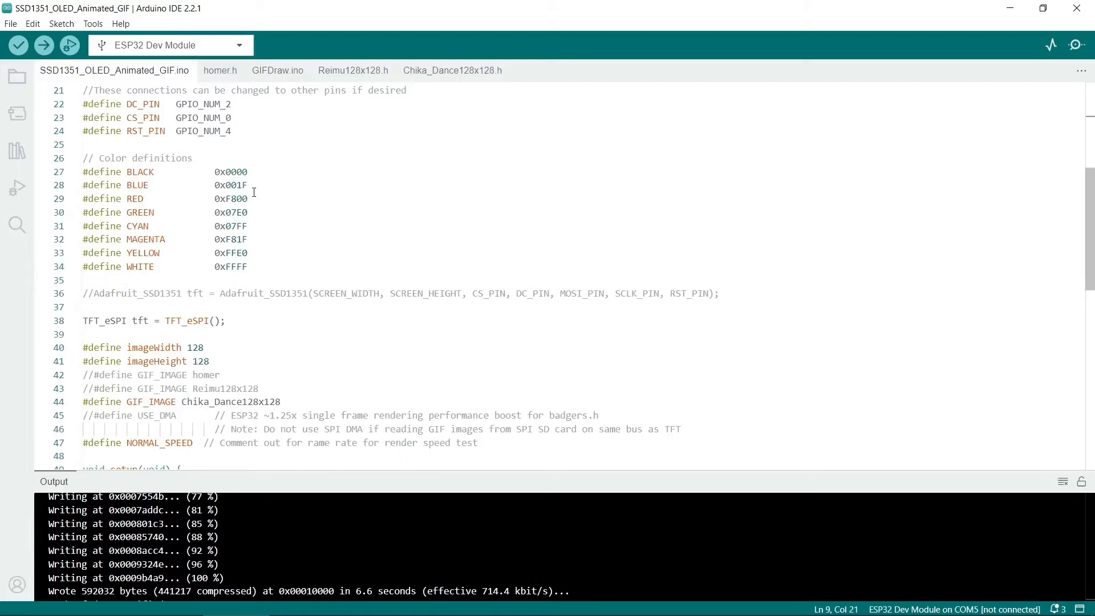
pyautogui.tripleClick(143, 320)
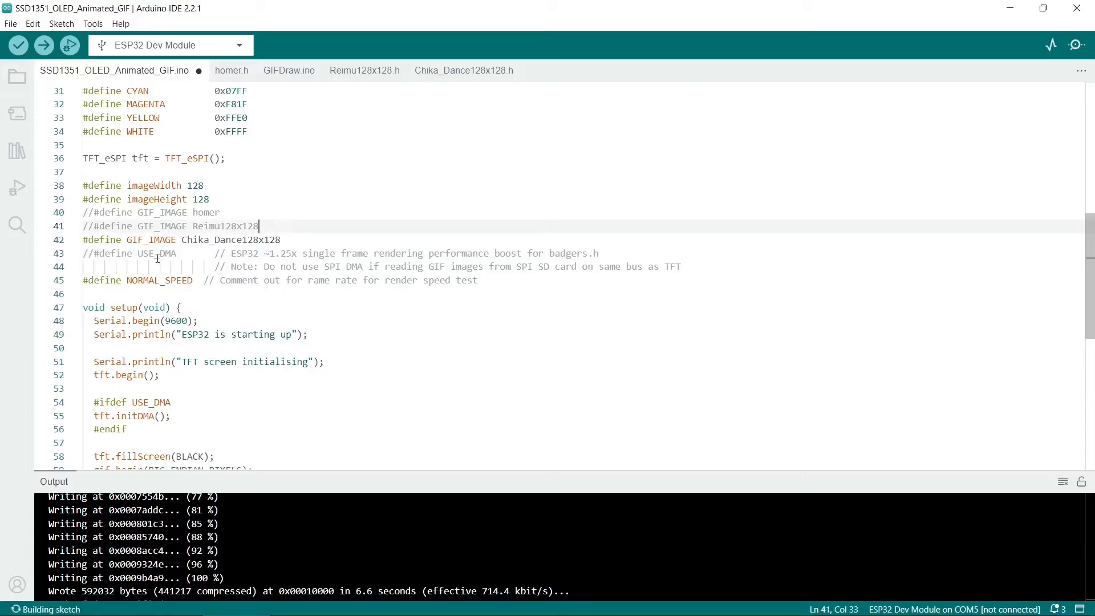
pyautogui.doubleClick(158, 253)
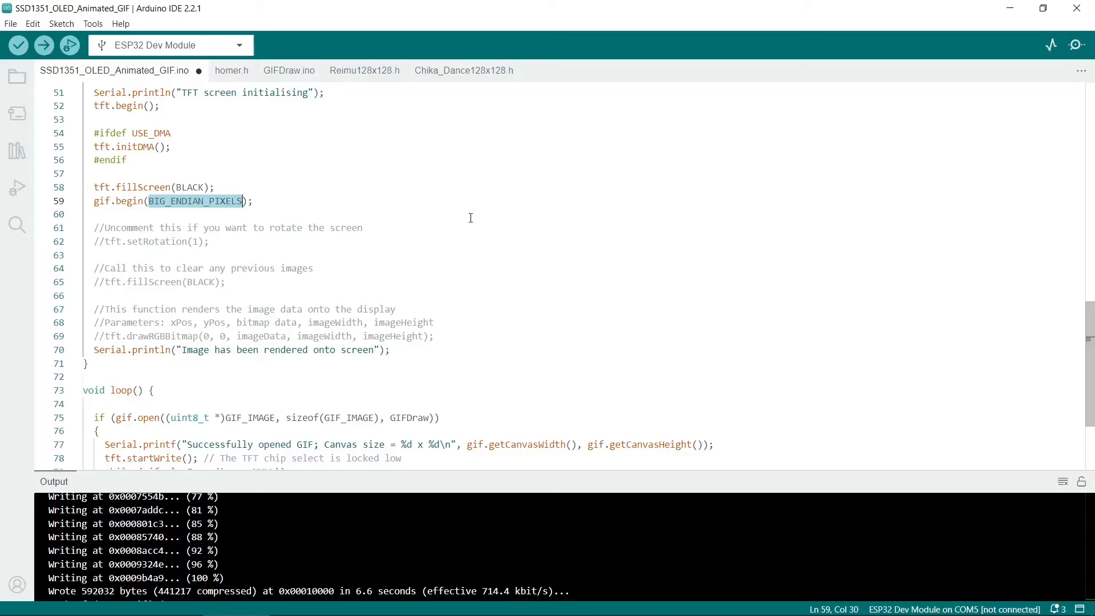
pyautogui.click(207, 242)
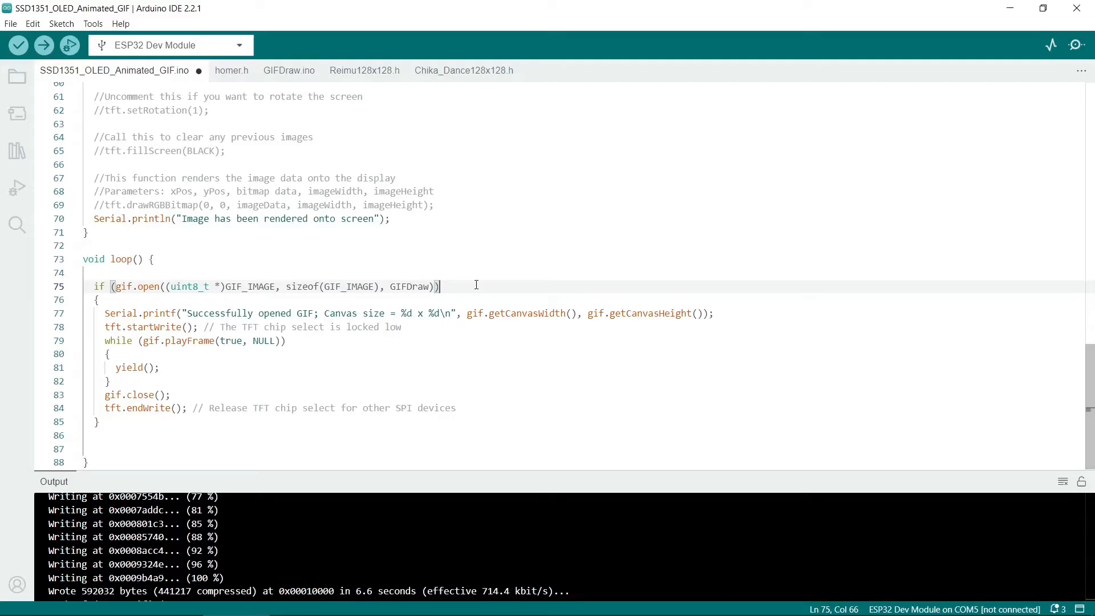
pyautogui.moveTo(261, 389)
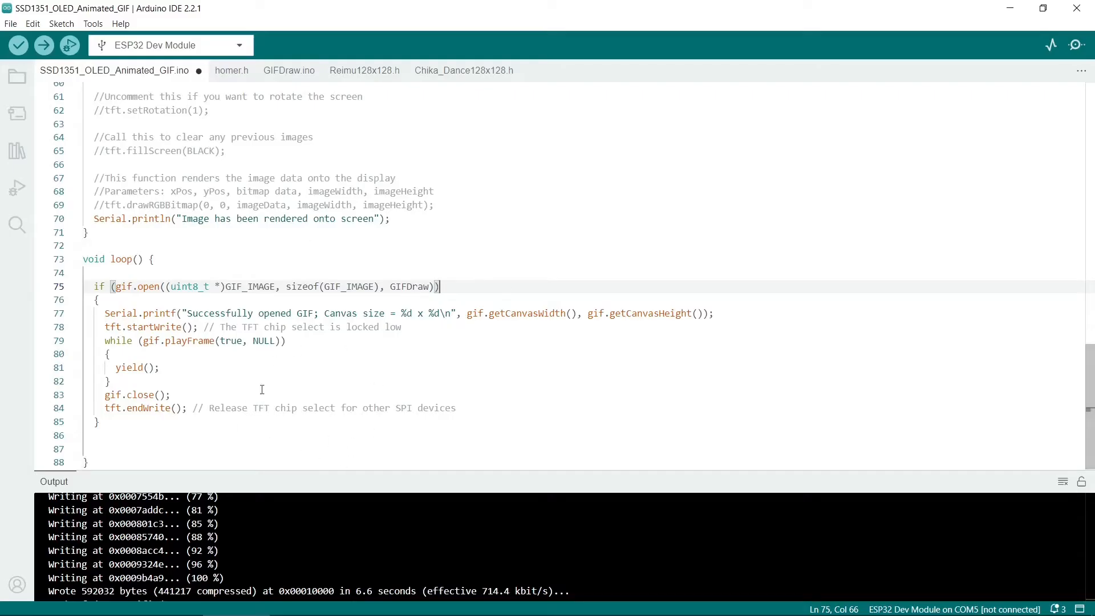
pyautogui.moveTo(354, 396)
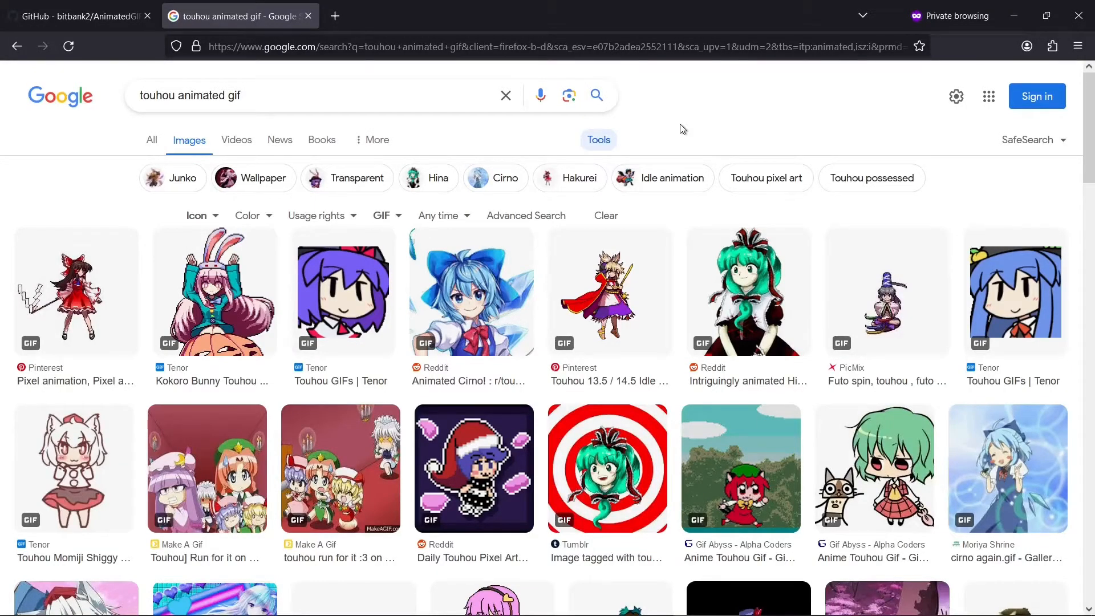
# - Restrict the "touhou animated gif" image results to GIF type via the Tools filters
pyautogui.scroll(-3)
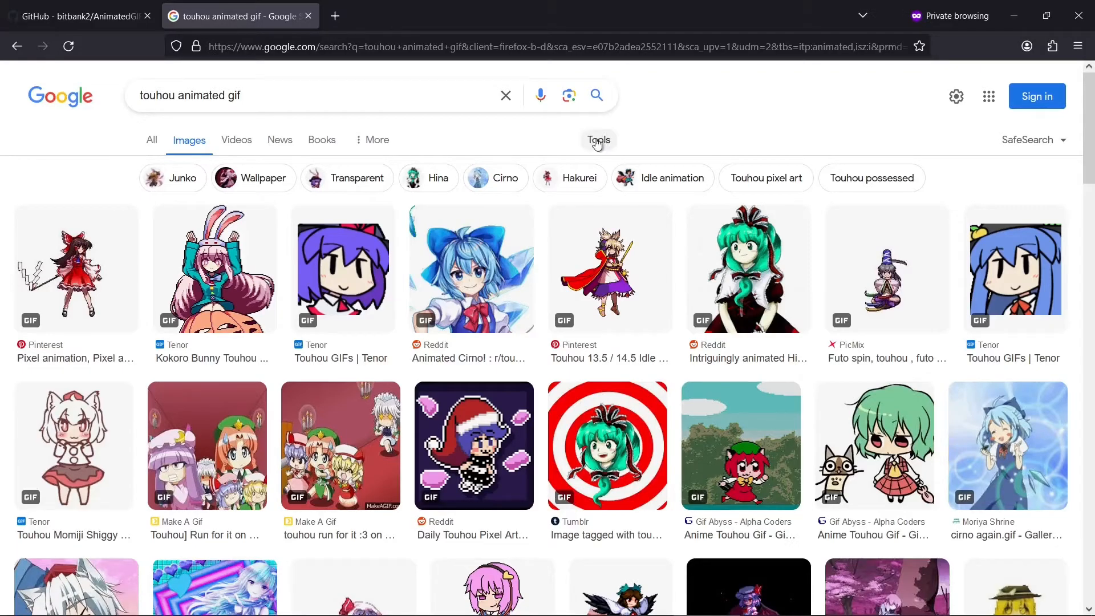
pyautogui.click(598, 139)
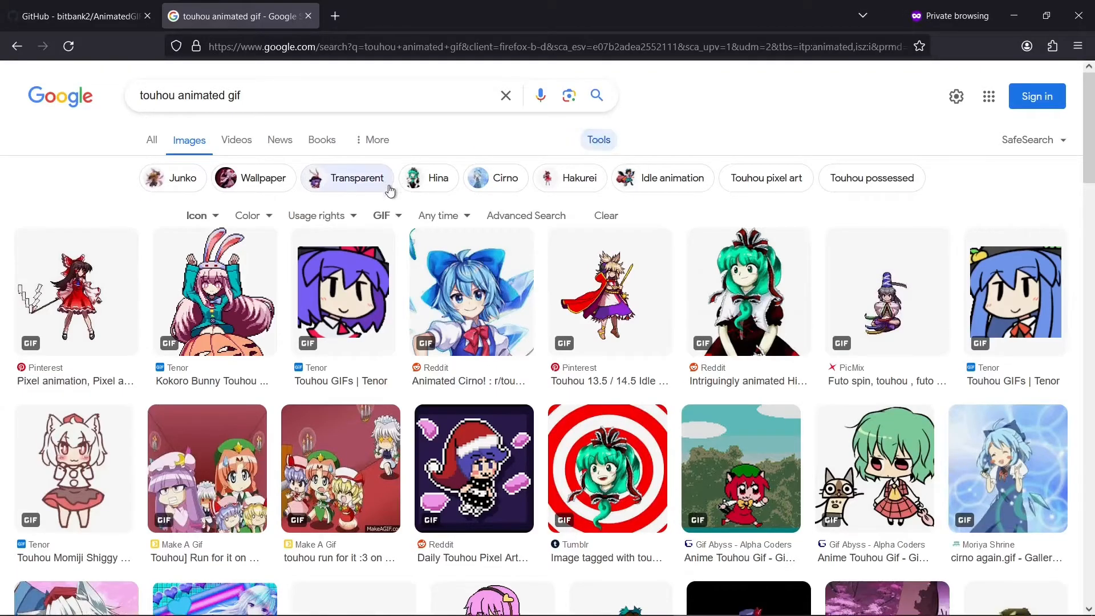
pyautogui.click(381, 216)
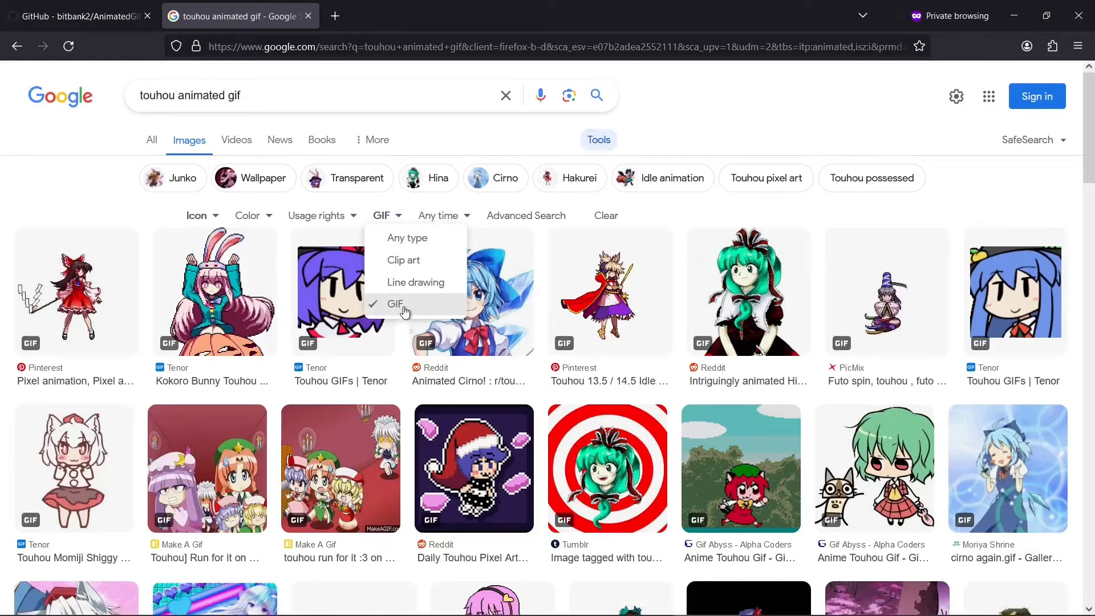
pyautogui.click(76, 292)
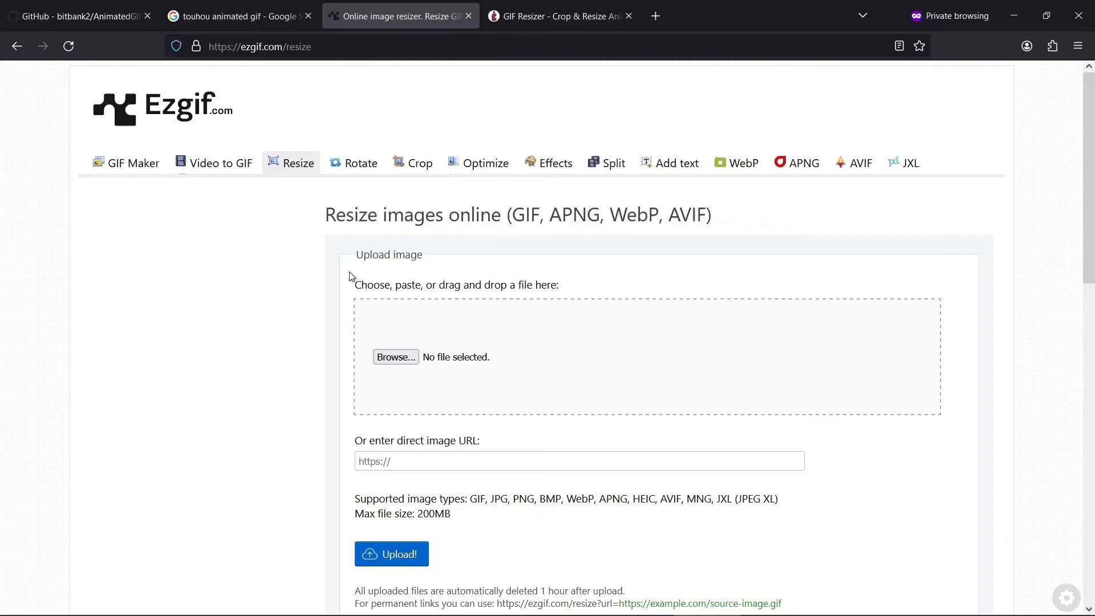
pyautogui.moveTo(380, 356)
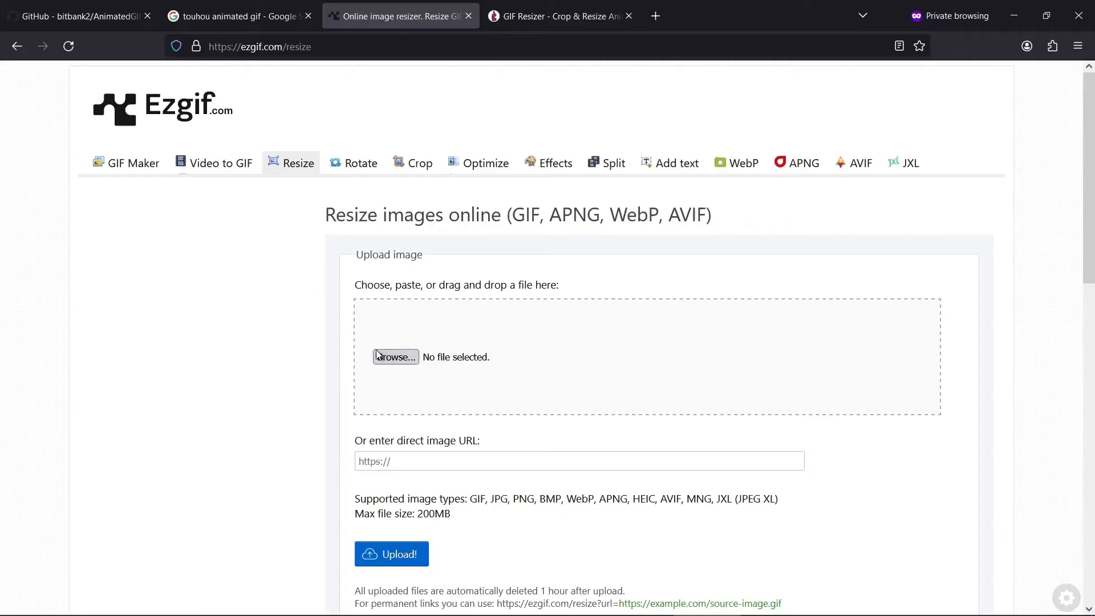
pyautogui.moveTo(409, 563)
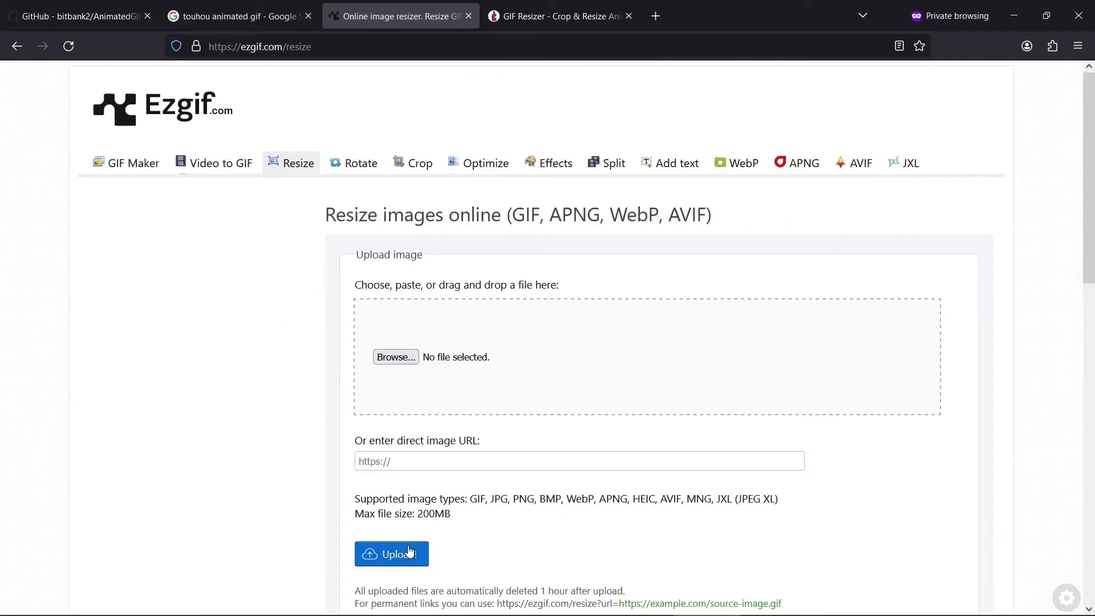
pyautogui.moveTo(286, 413)
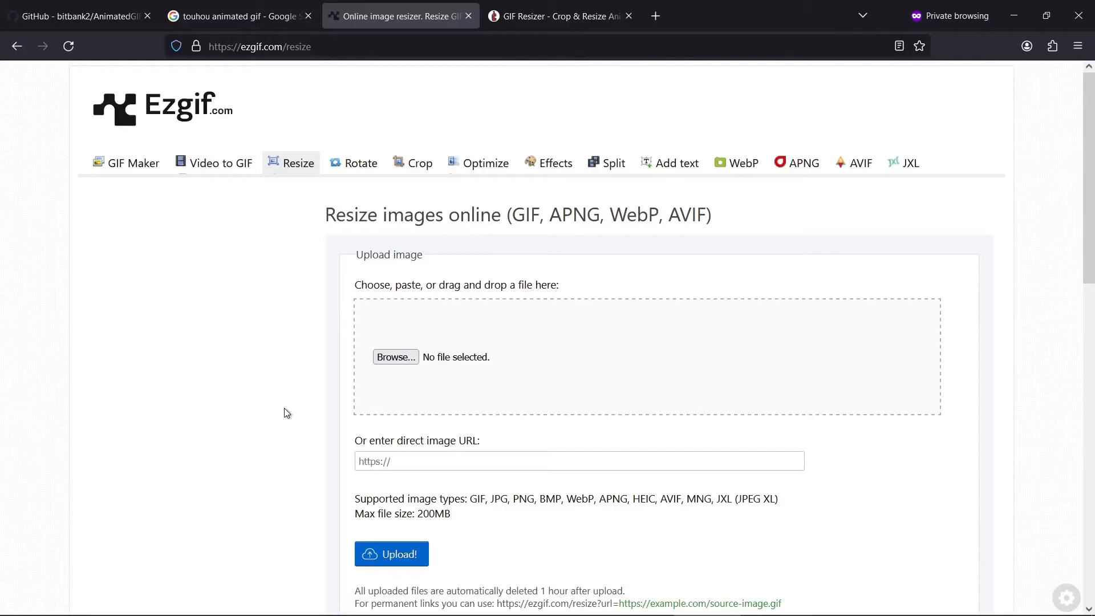